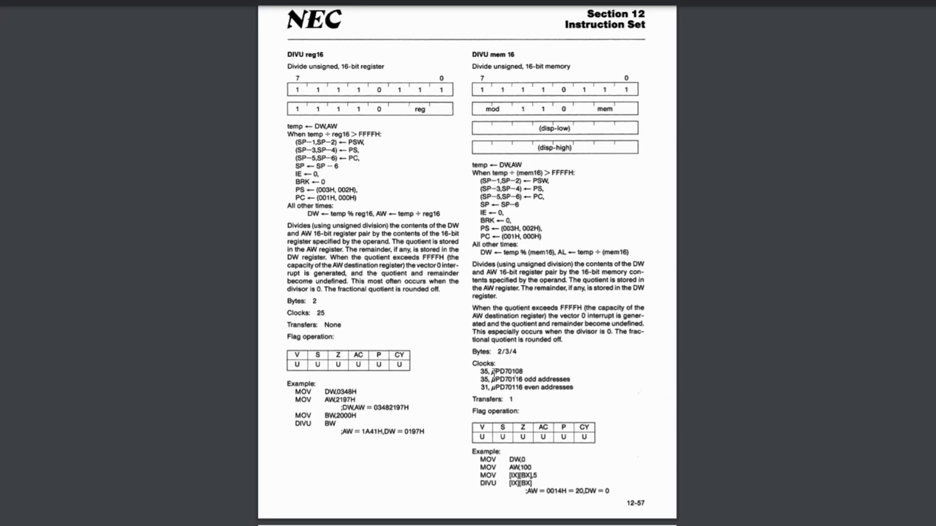
pyautogui.moveTo(541, 372)
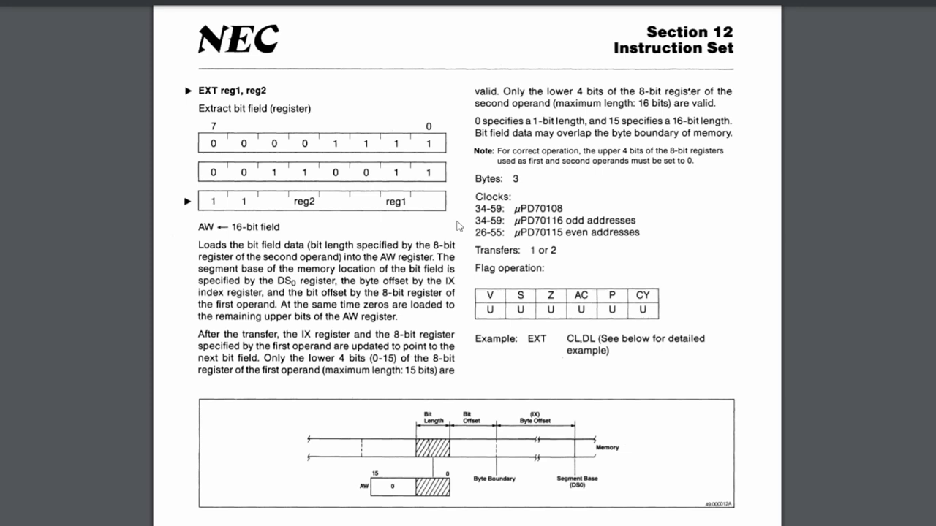
pyautogui.moveTo(196, 106)
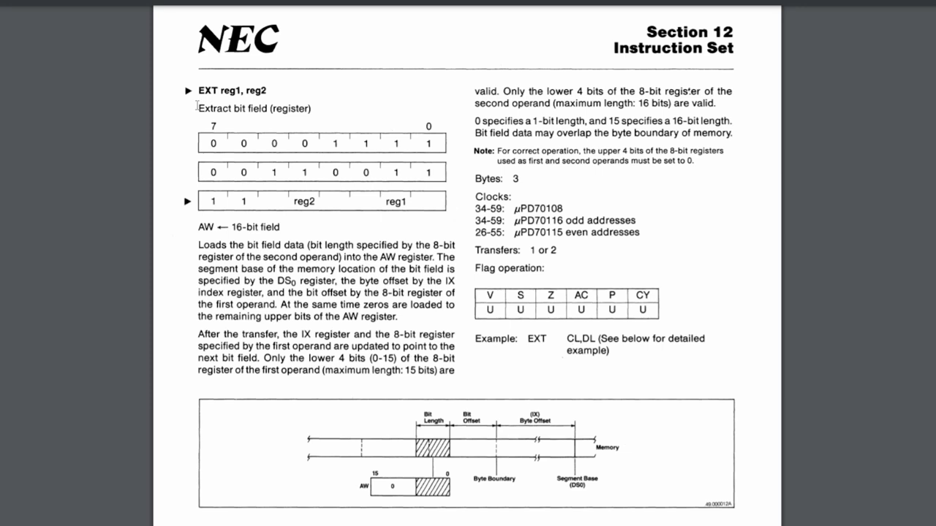
pyautogui.moveTo(313, 115)
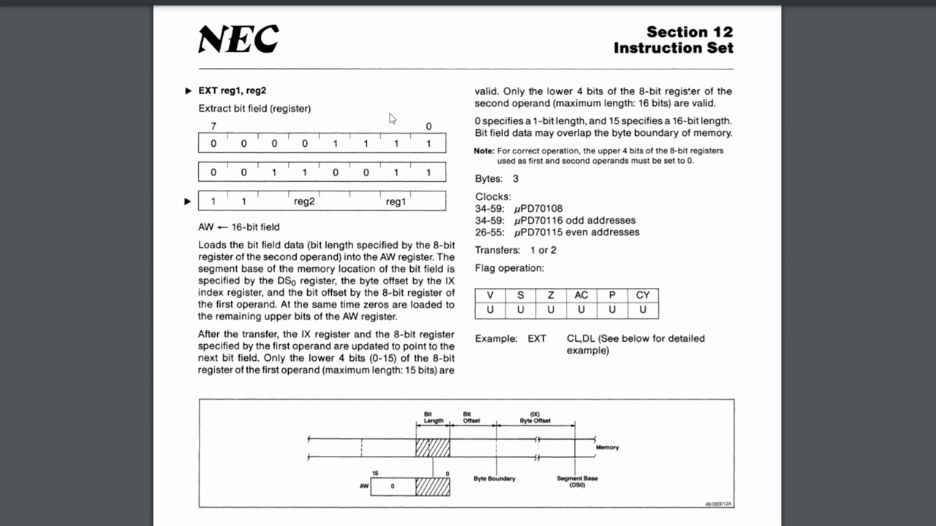
pyautogui.moveTo(415, 115)
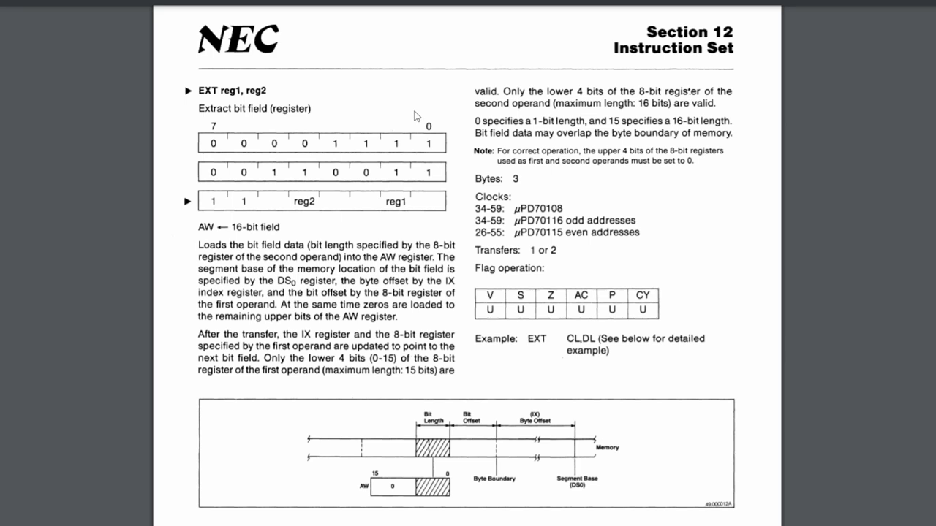
pyautogui.moveTo(554, 199)
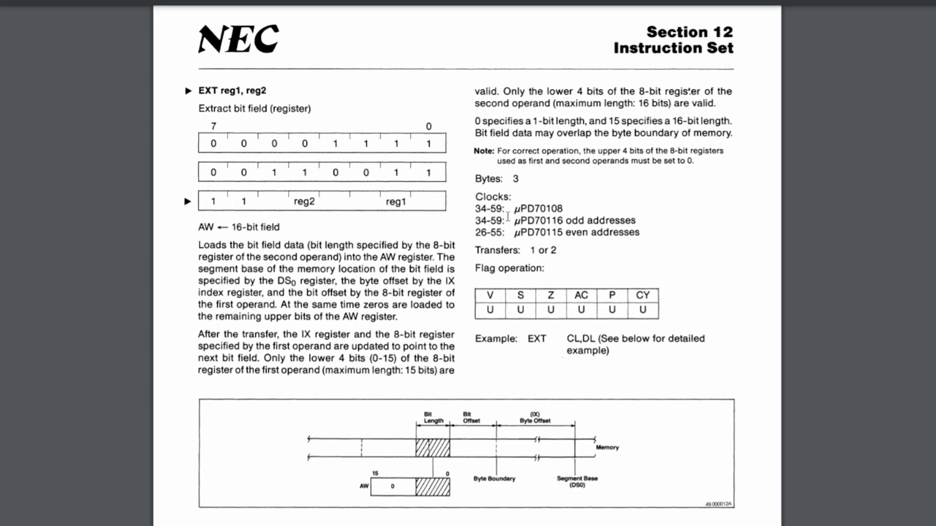
pyautogui.moveTo(473, 192)
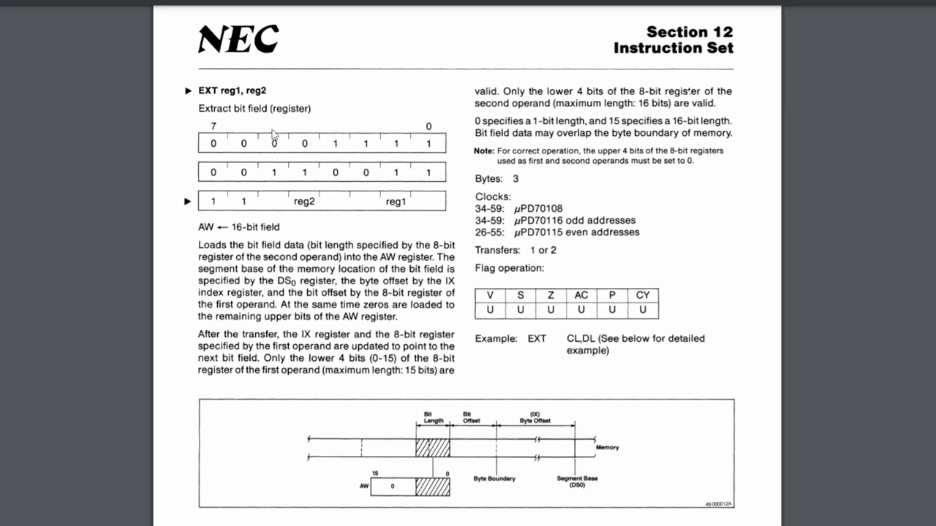
pyautogui.moveTo(291, 121)
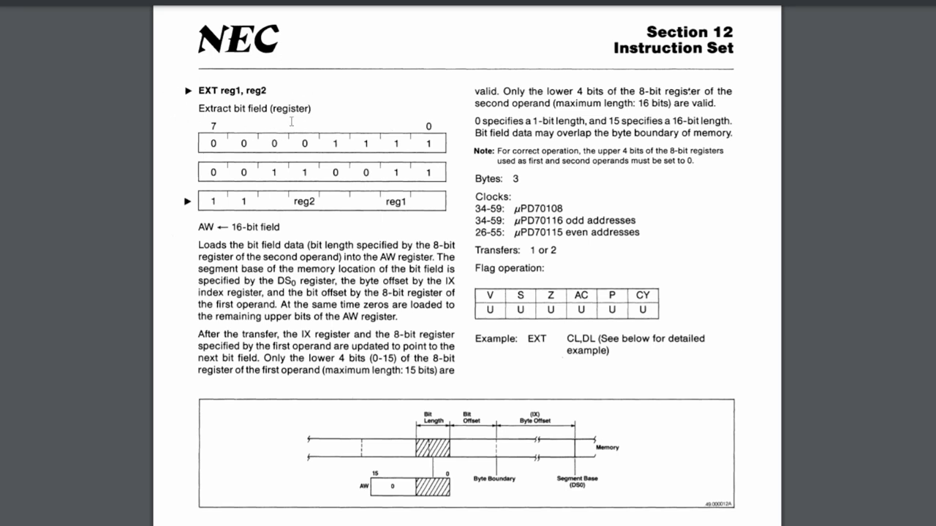